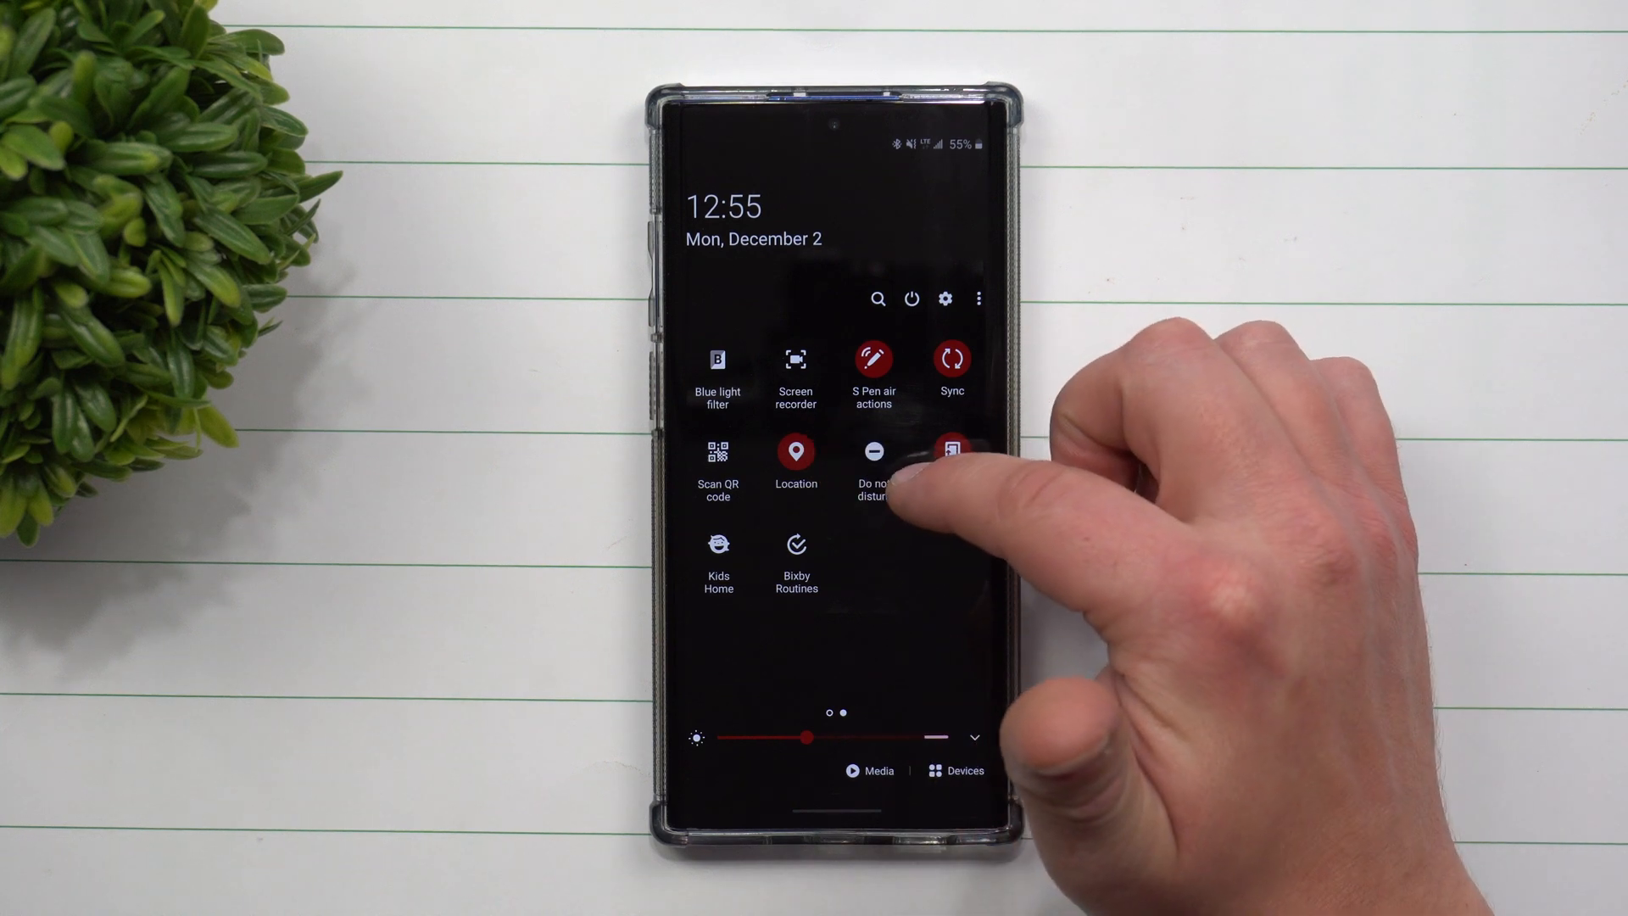
Step: Set the recorder to capture media sounds at 720p video quality
click(795, 360)
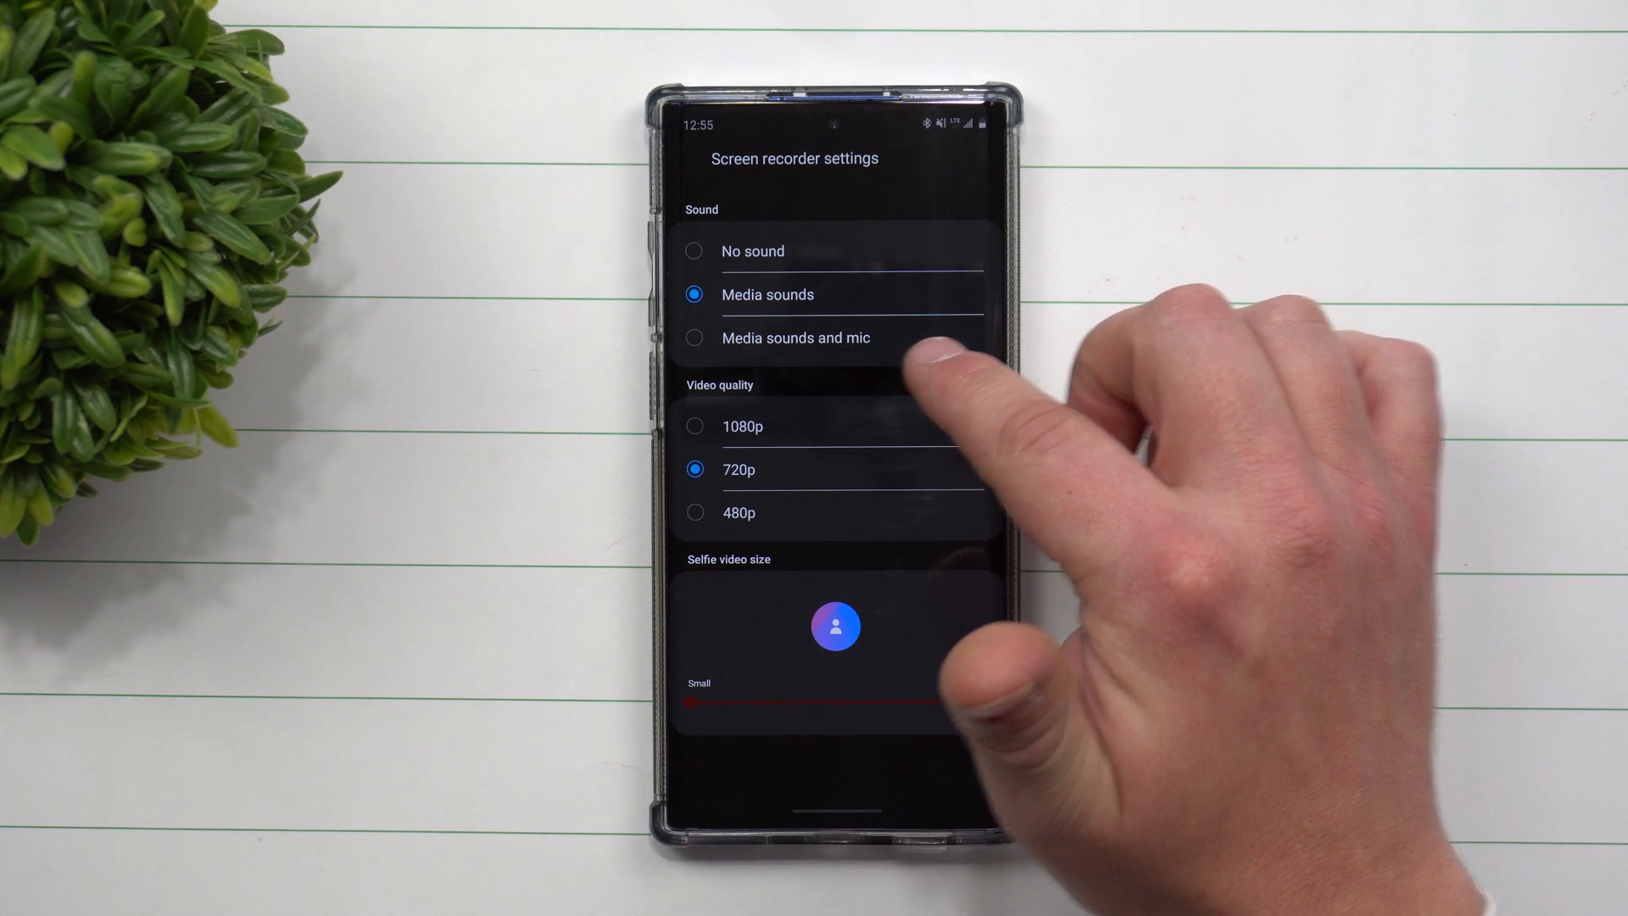
click(695, 427)
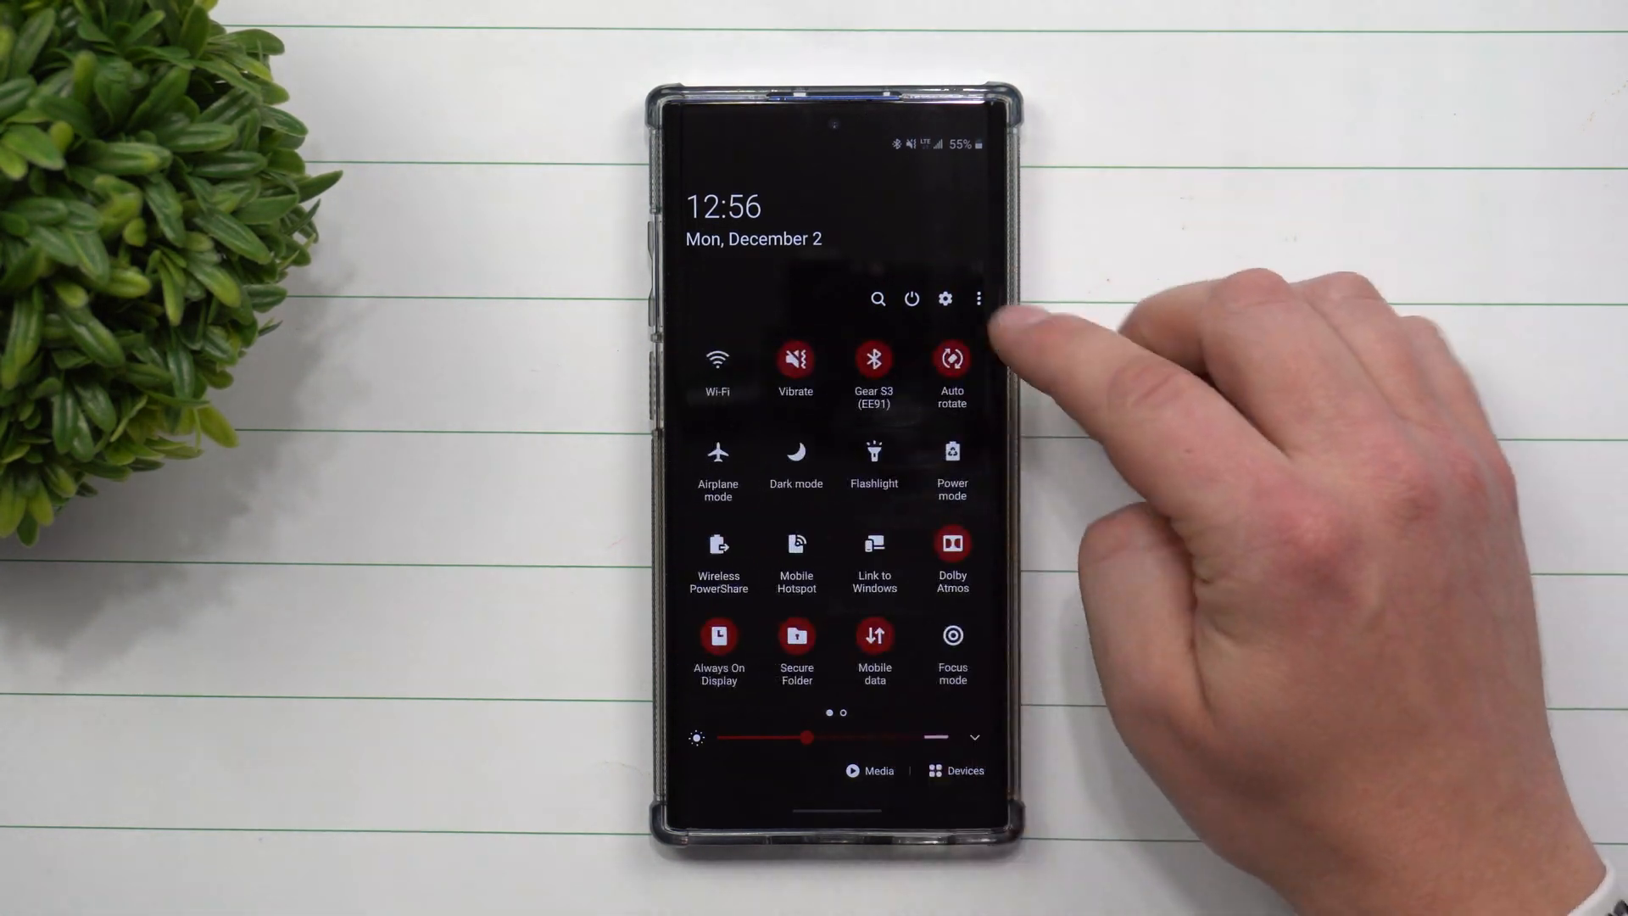
Step: Start a screen recording from the quick panel tile, ending on the home screen
click(976, 298)
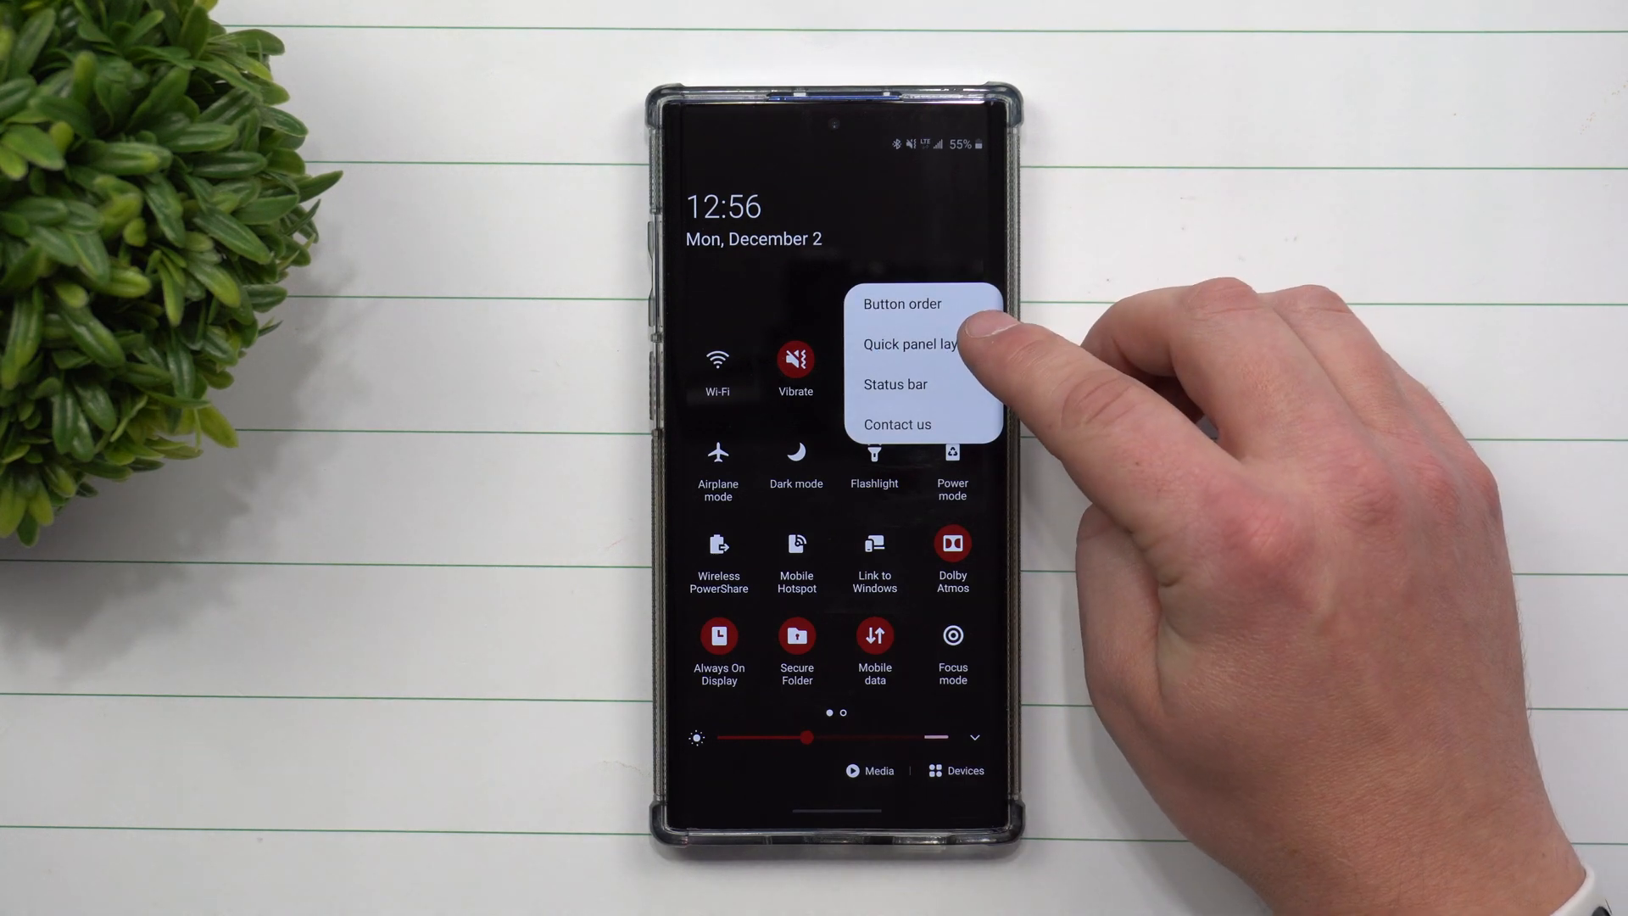
click(902, 303)
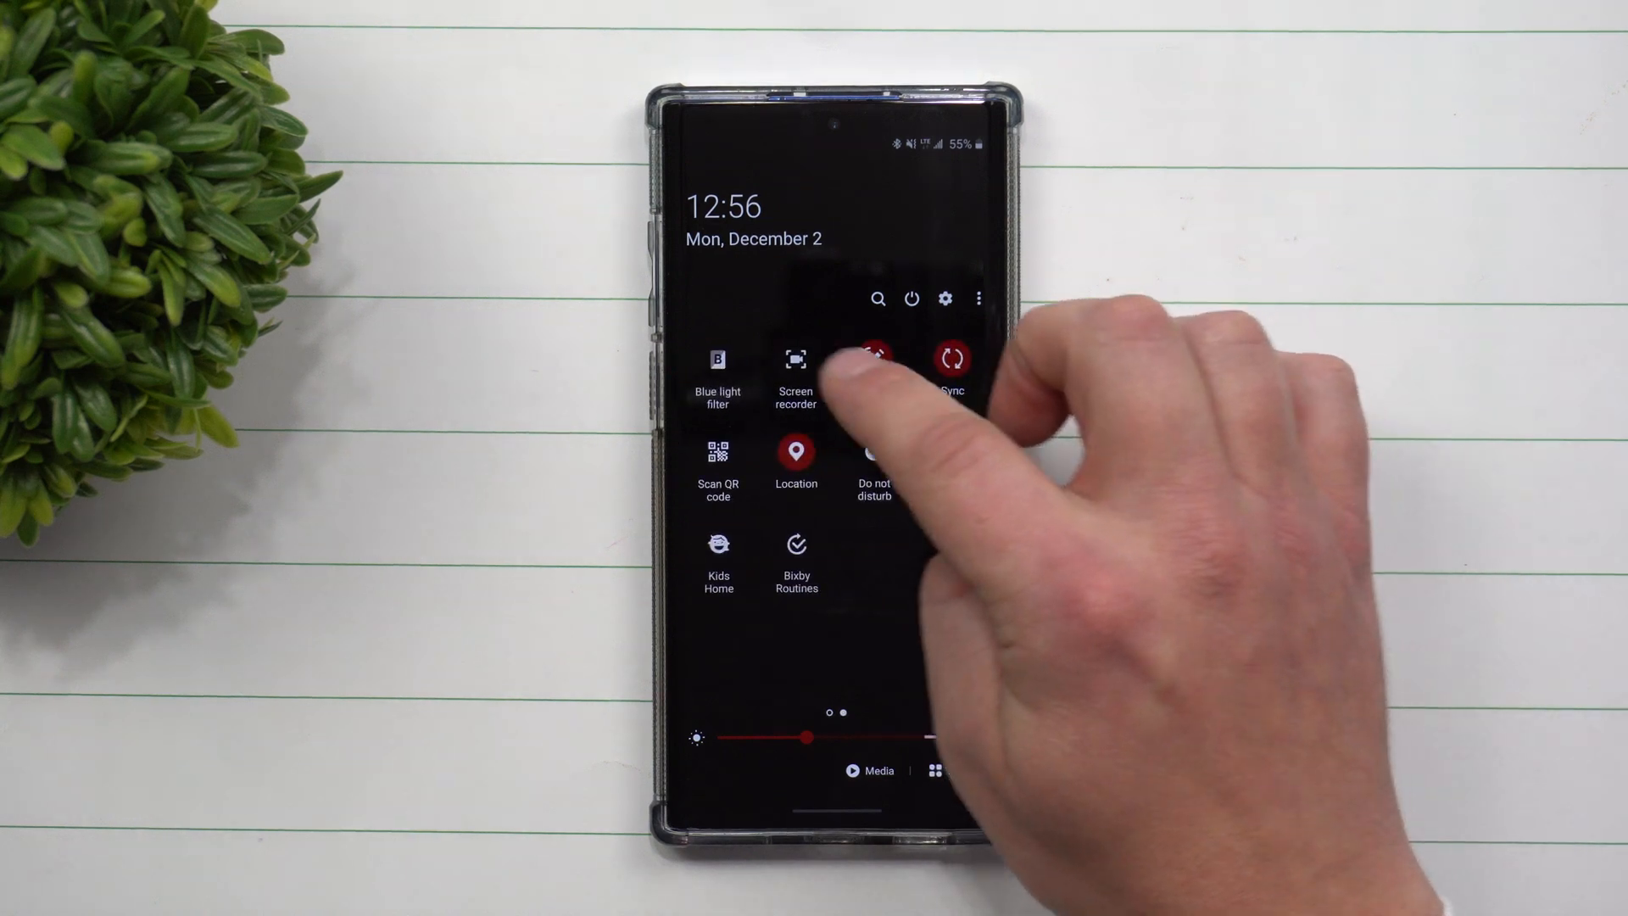
click(793, 359)
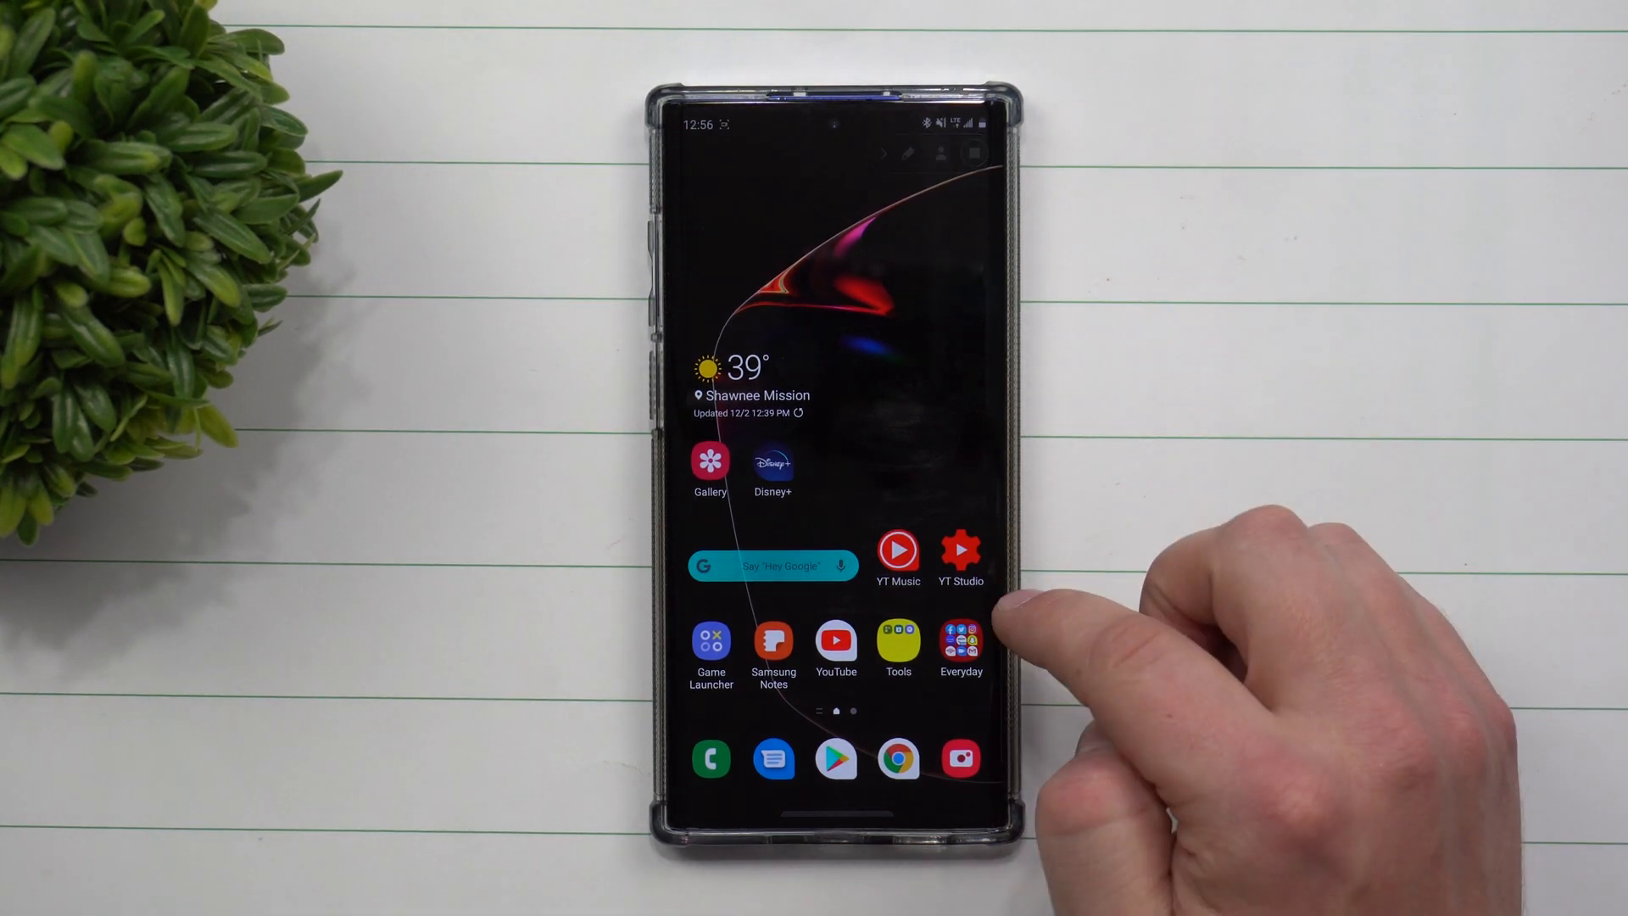
Step: Bring up the phone's Settings app while the recording keeps running
click(834, 641)
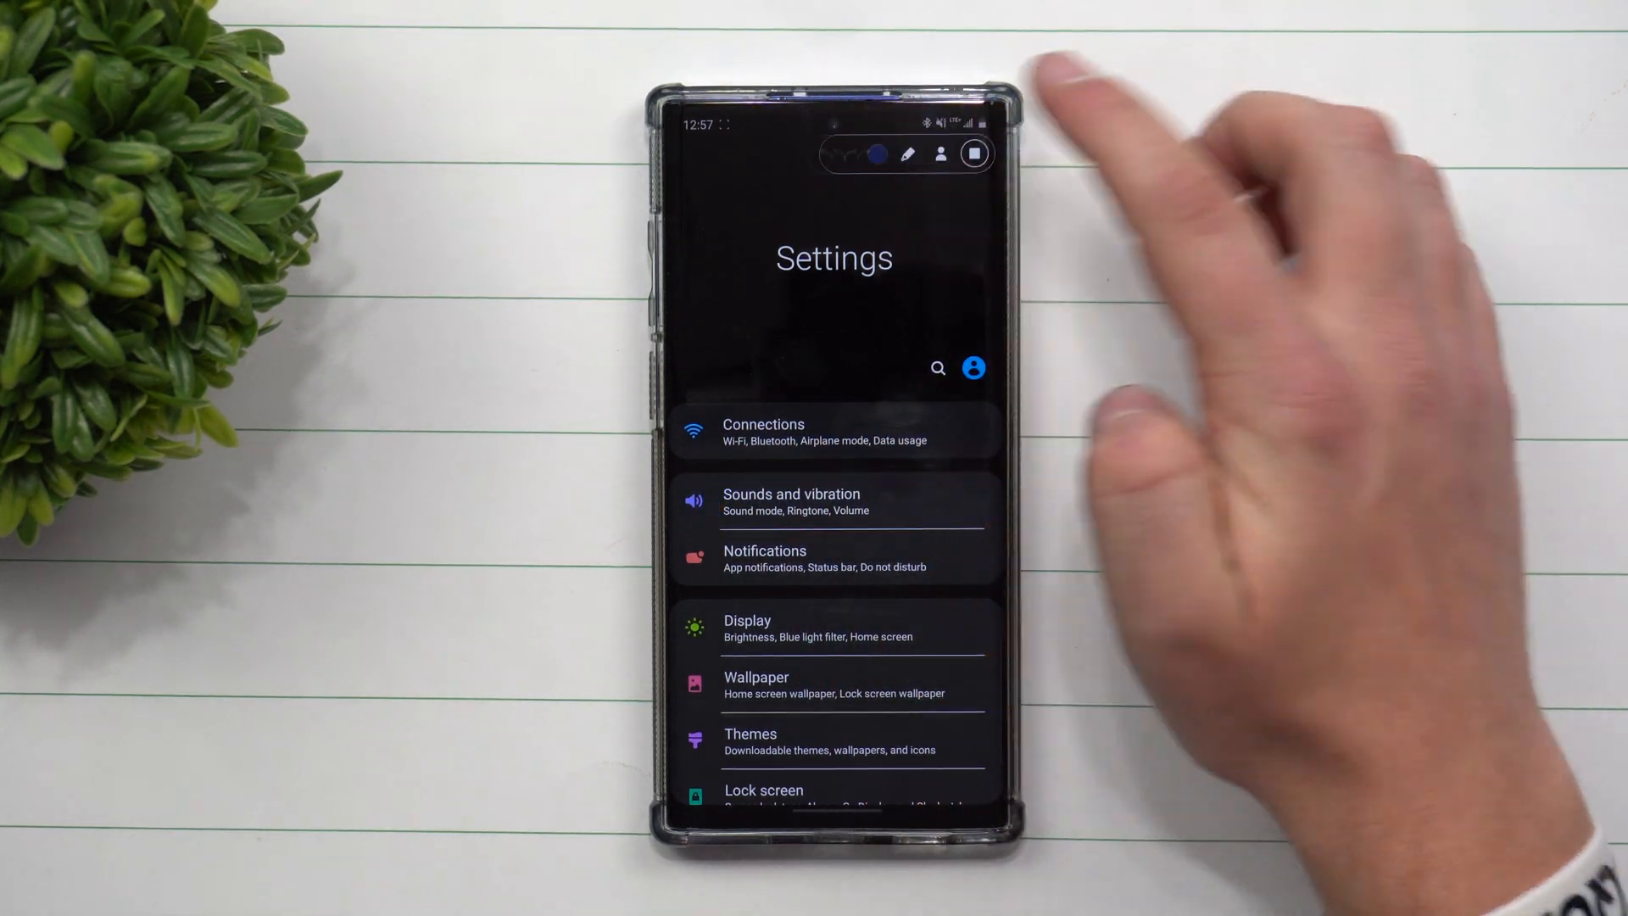
Step: Show Sounds and vibration, draw on screen with the recorder pen, then stop recording
click(790, 502)
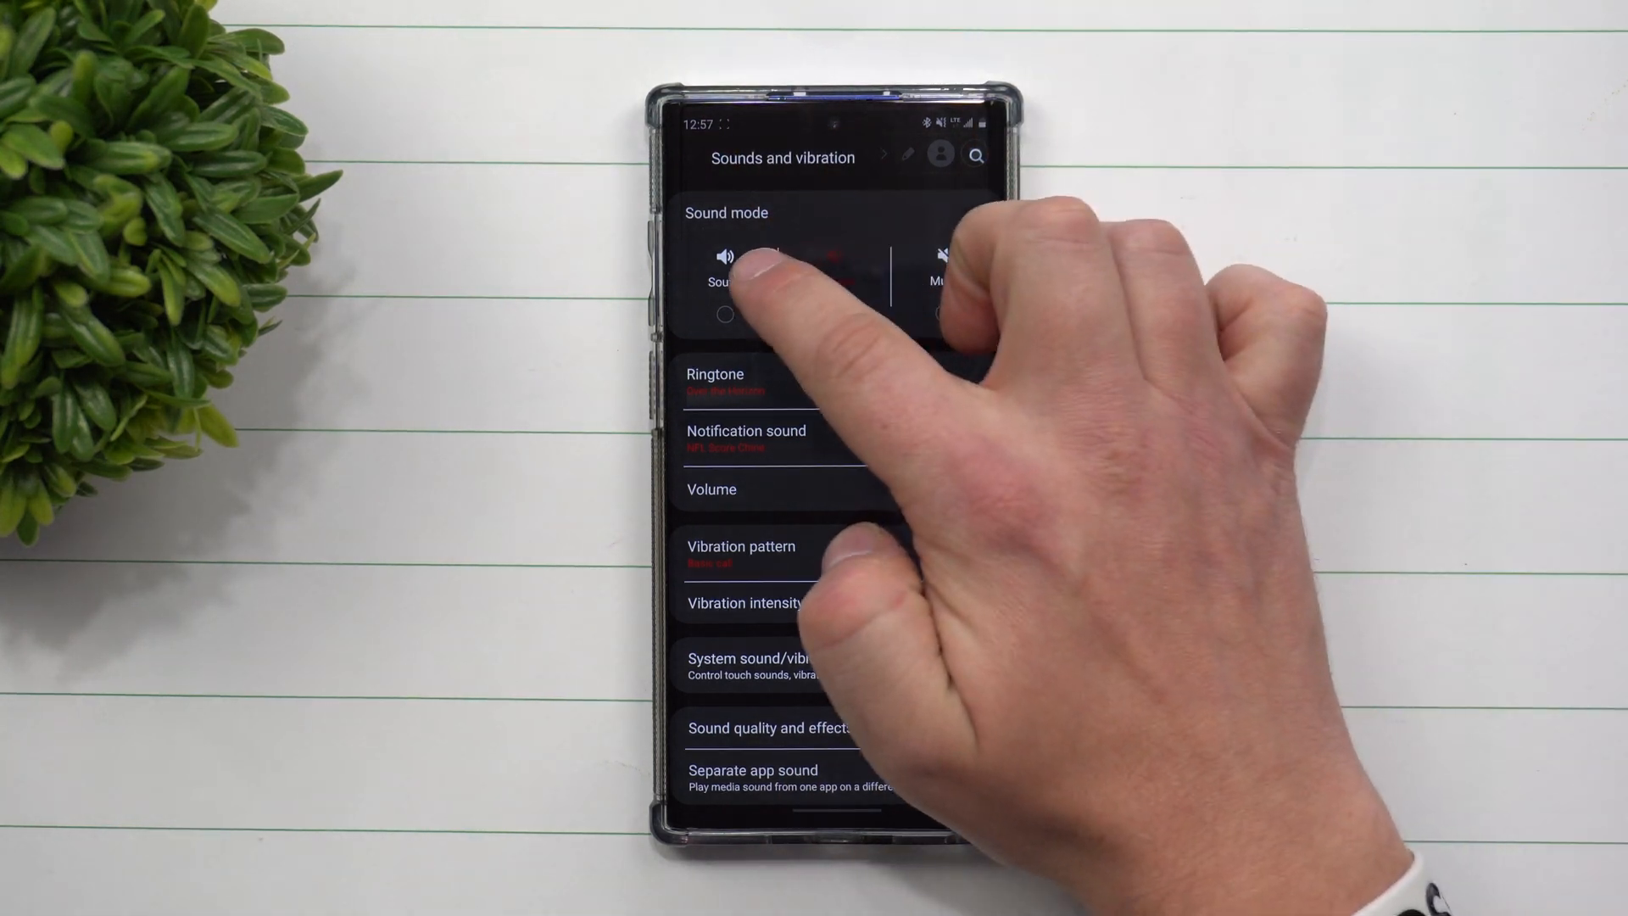
click(835, 316)
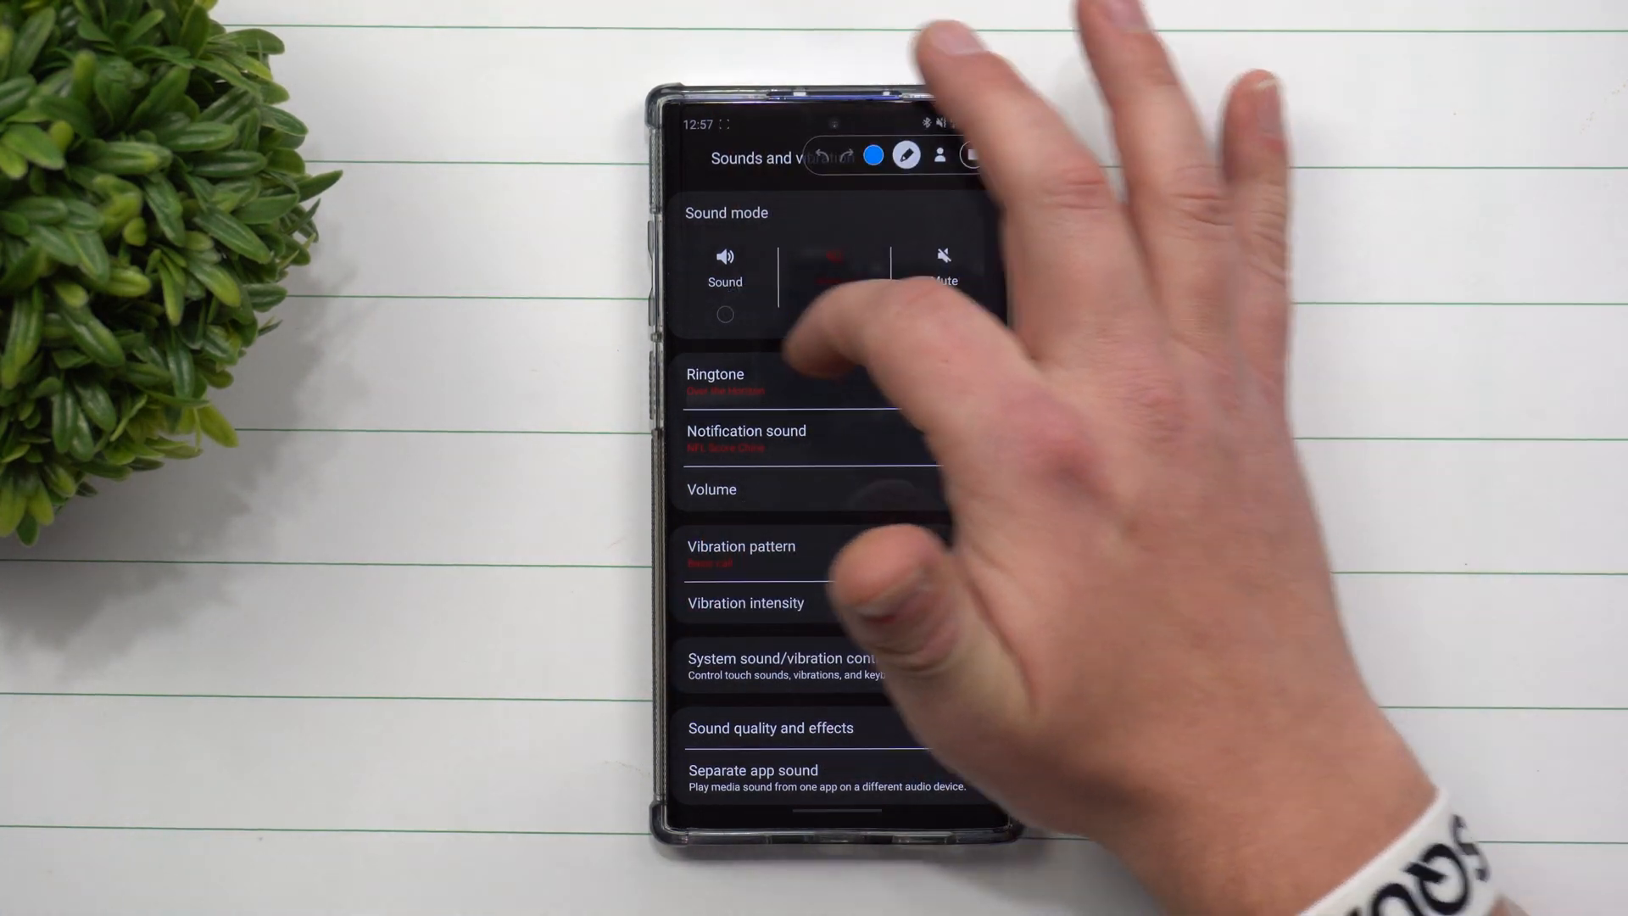
click(834, 315)
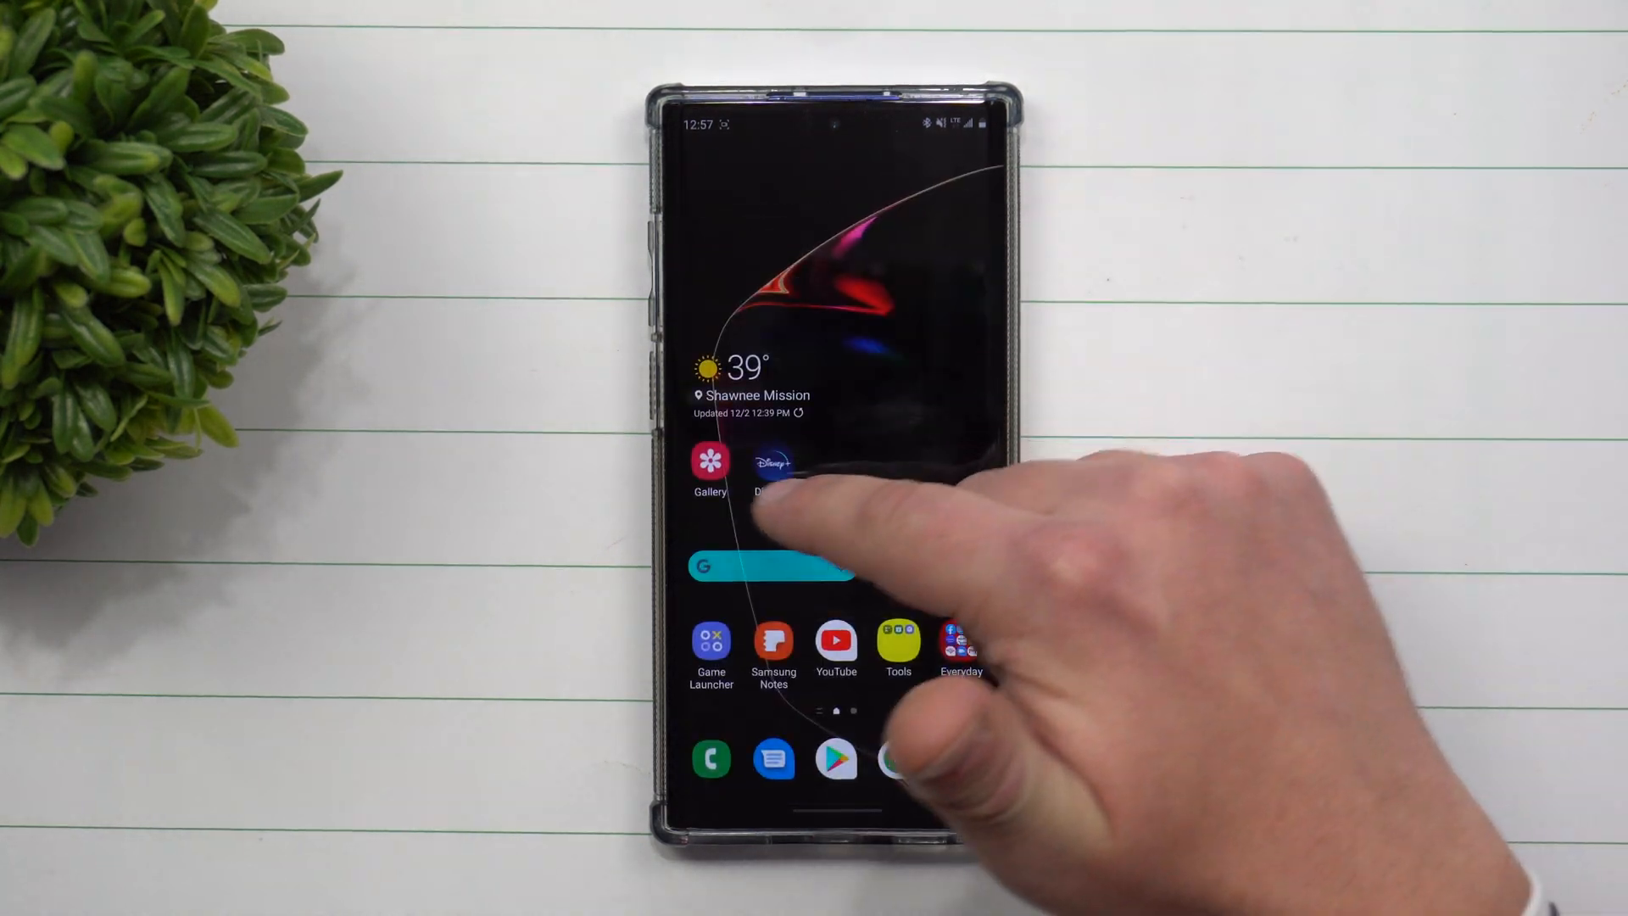
Step: Find the new screen recording in Gallery Albums and play it
click(709, 465)
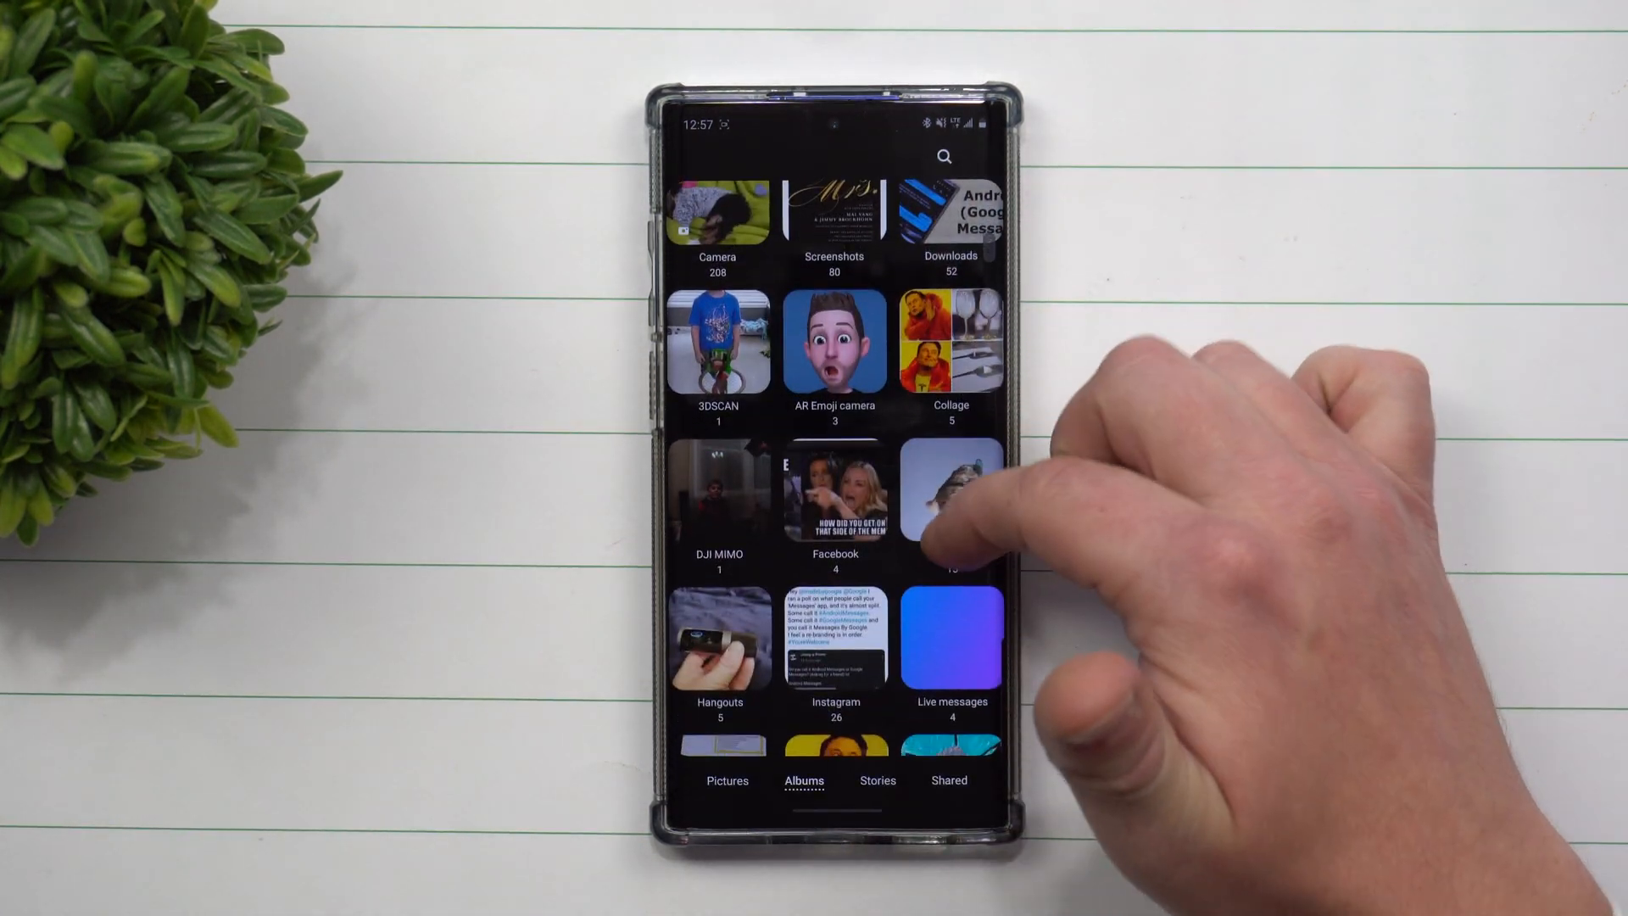
scroll(down, 3)
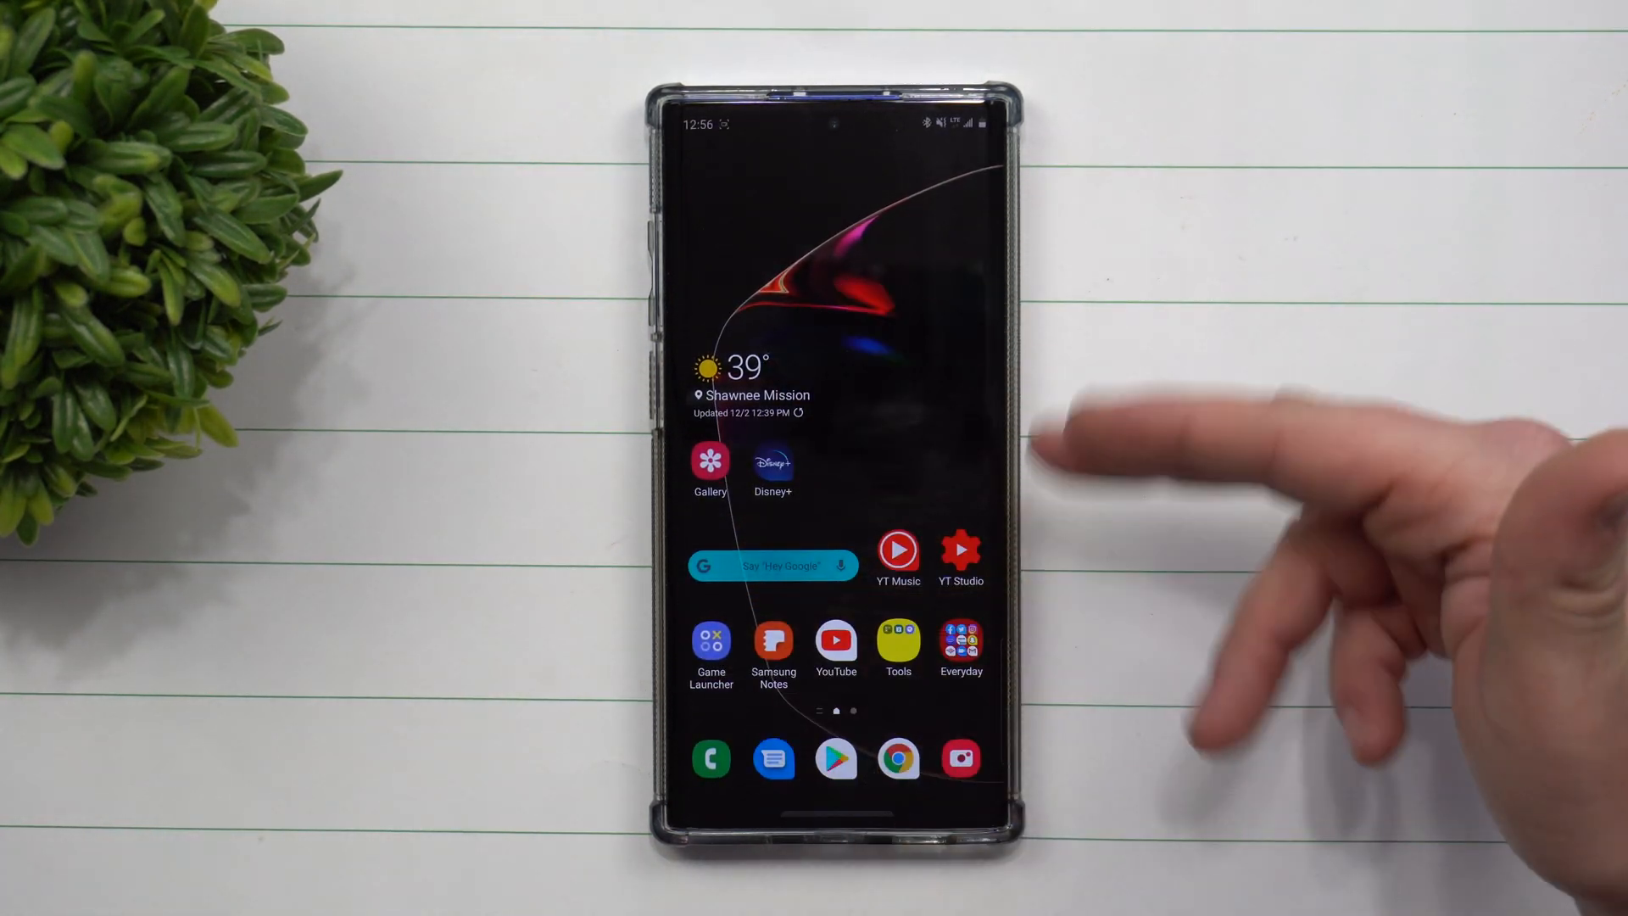
click(836, 640)
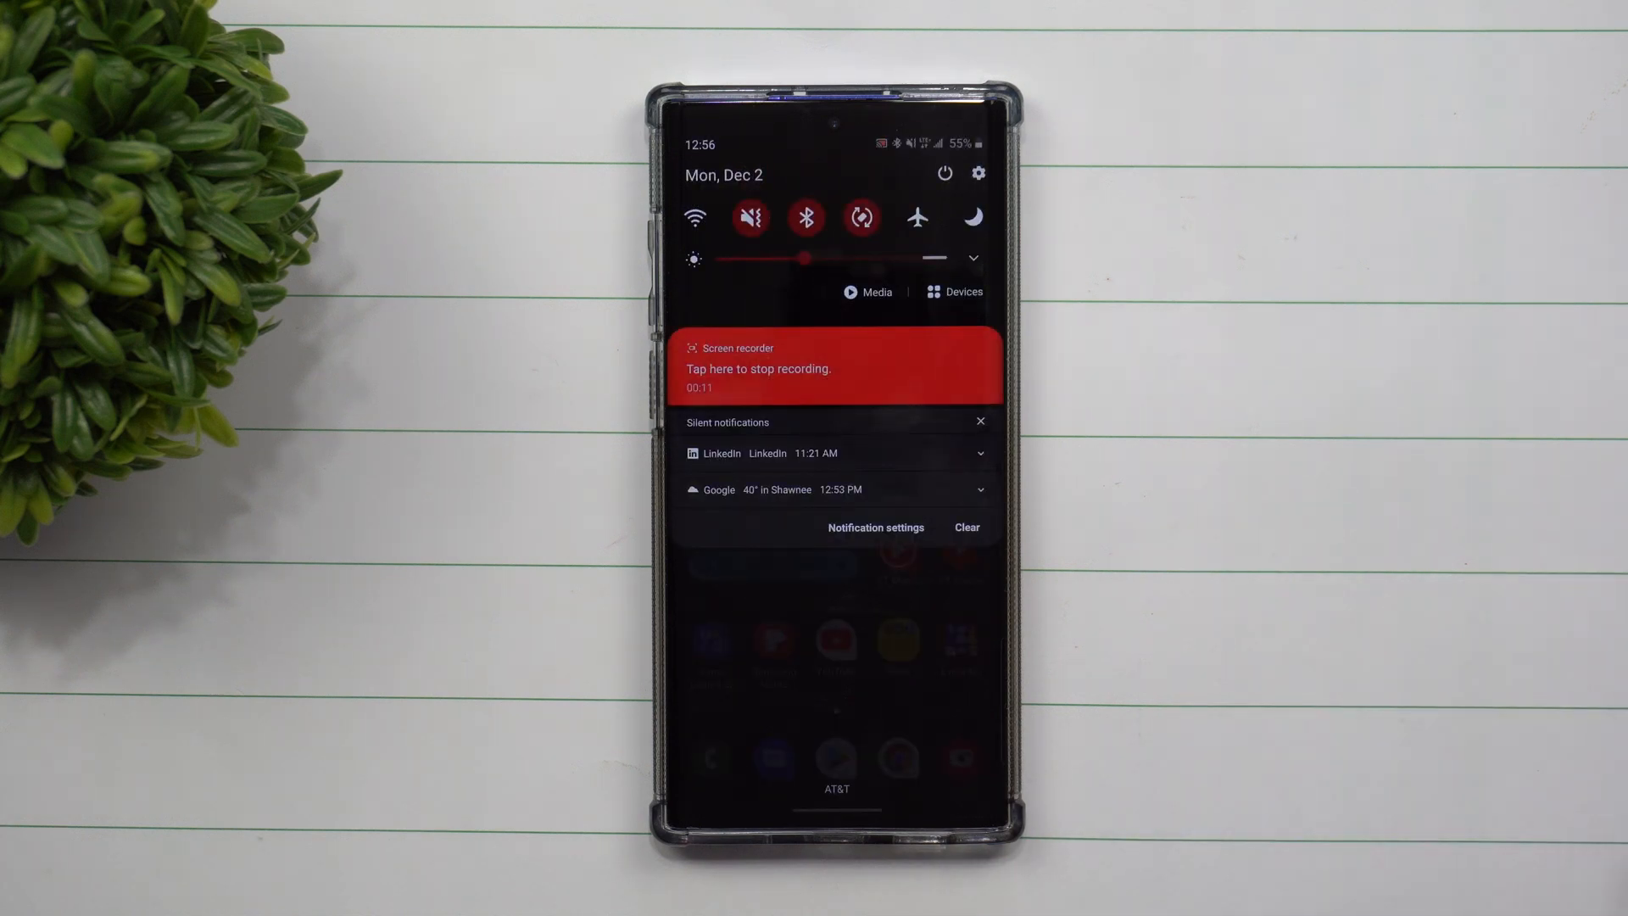
Step: Finish watching the playback with the drawn circle and return home
click(977, 173)
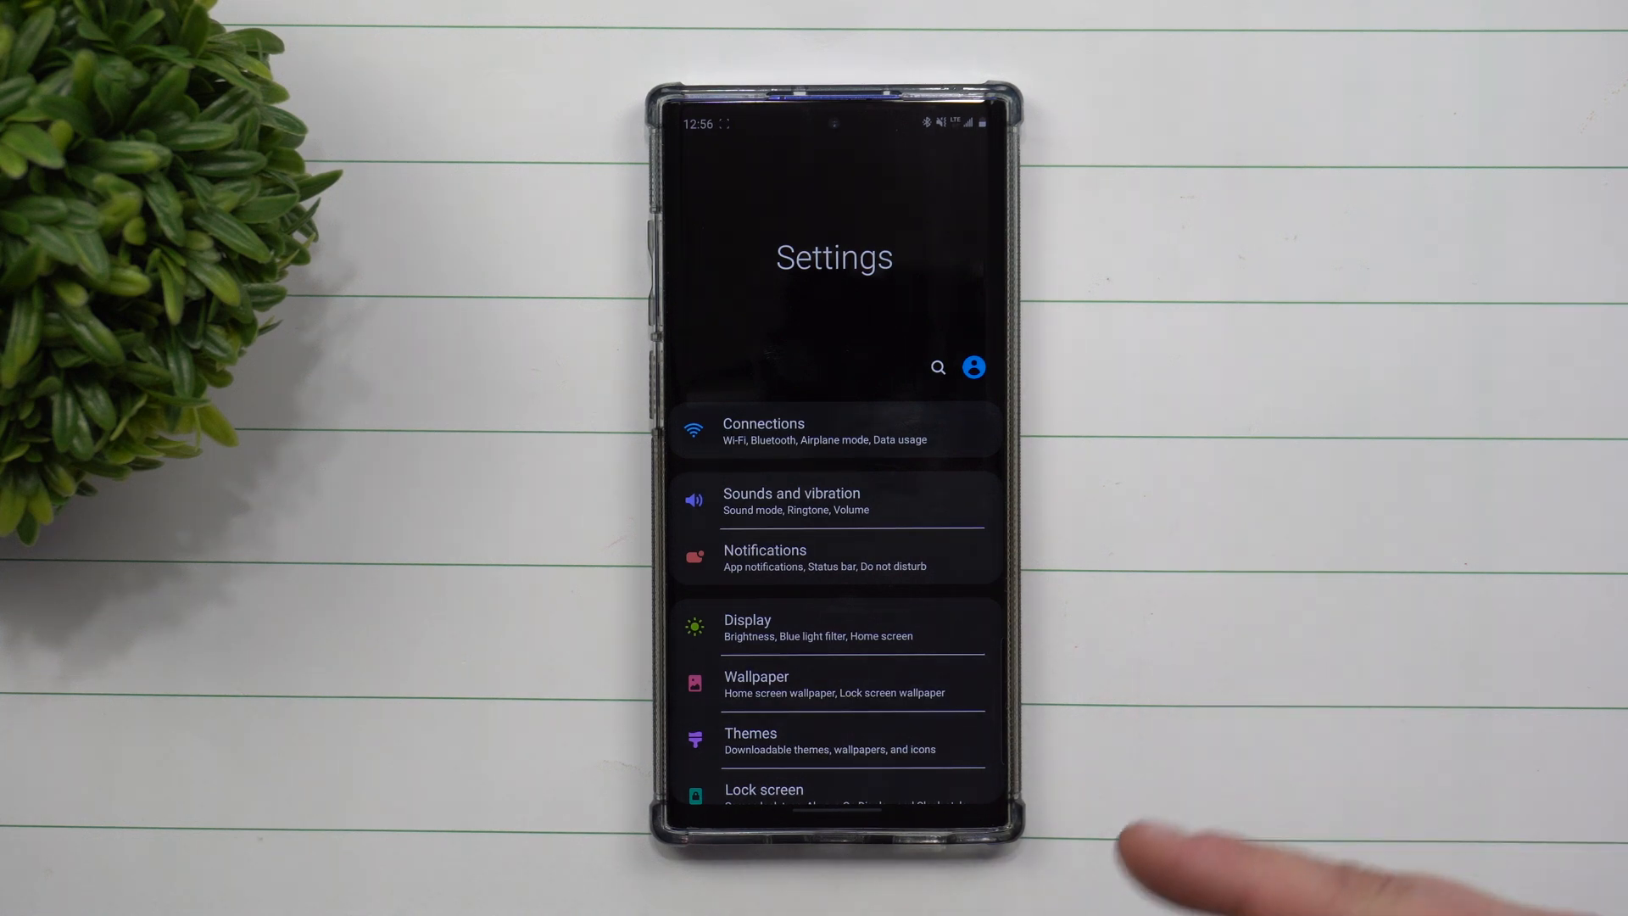
click(807, 501)
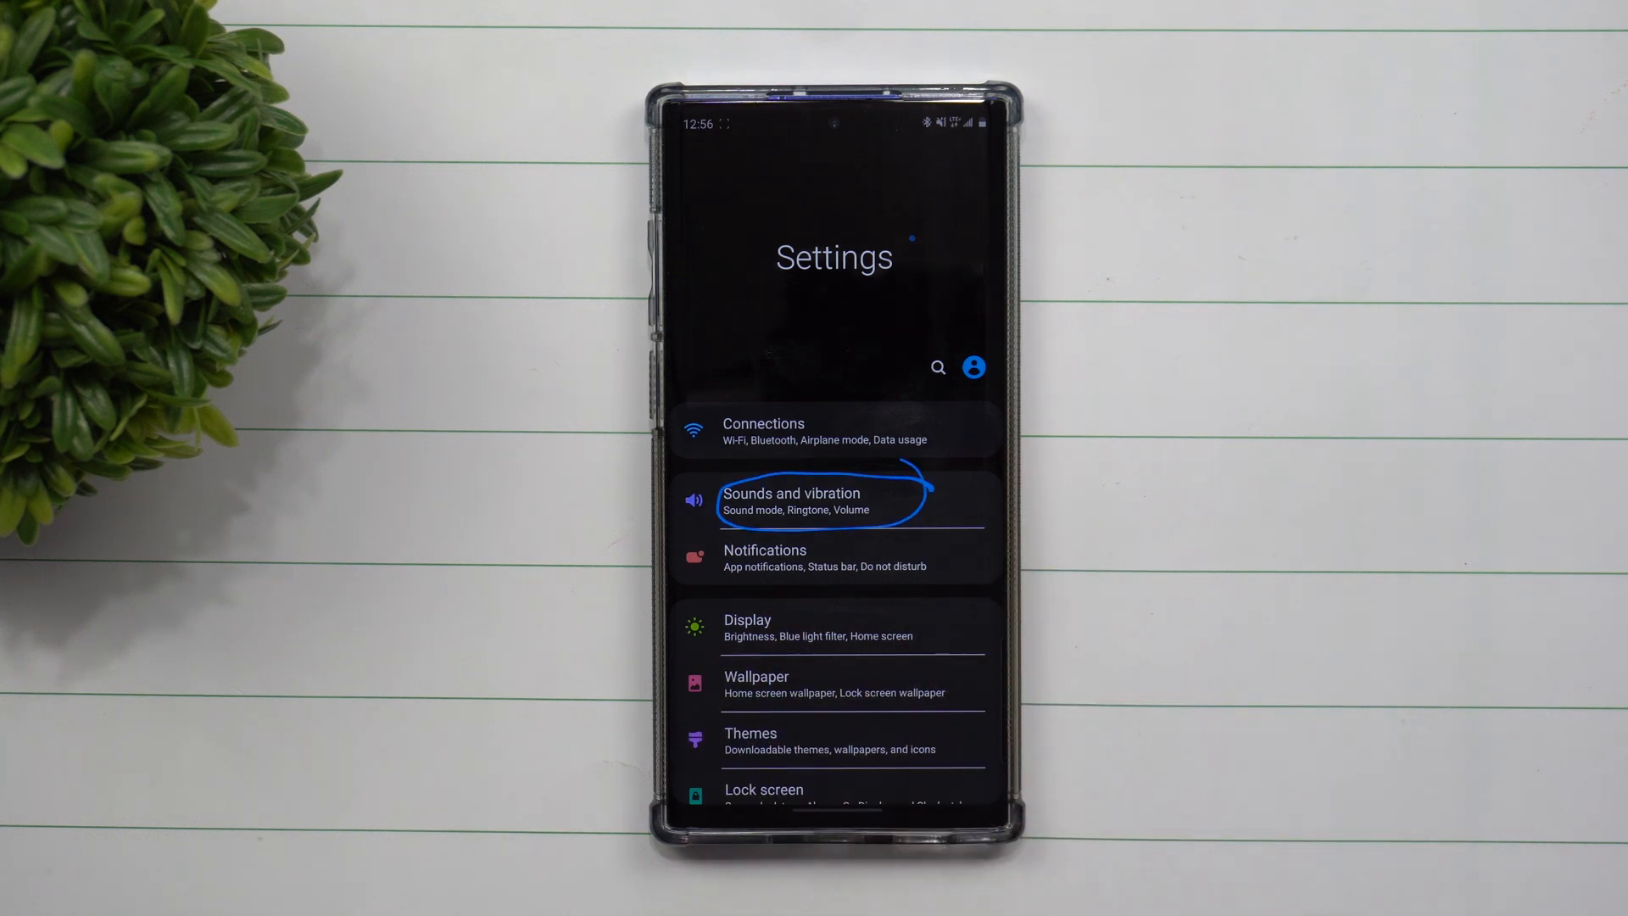
click(790, 501)
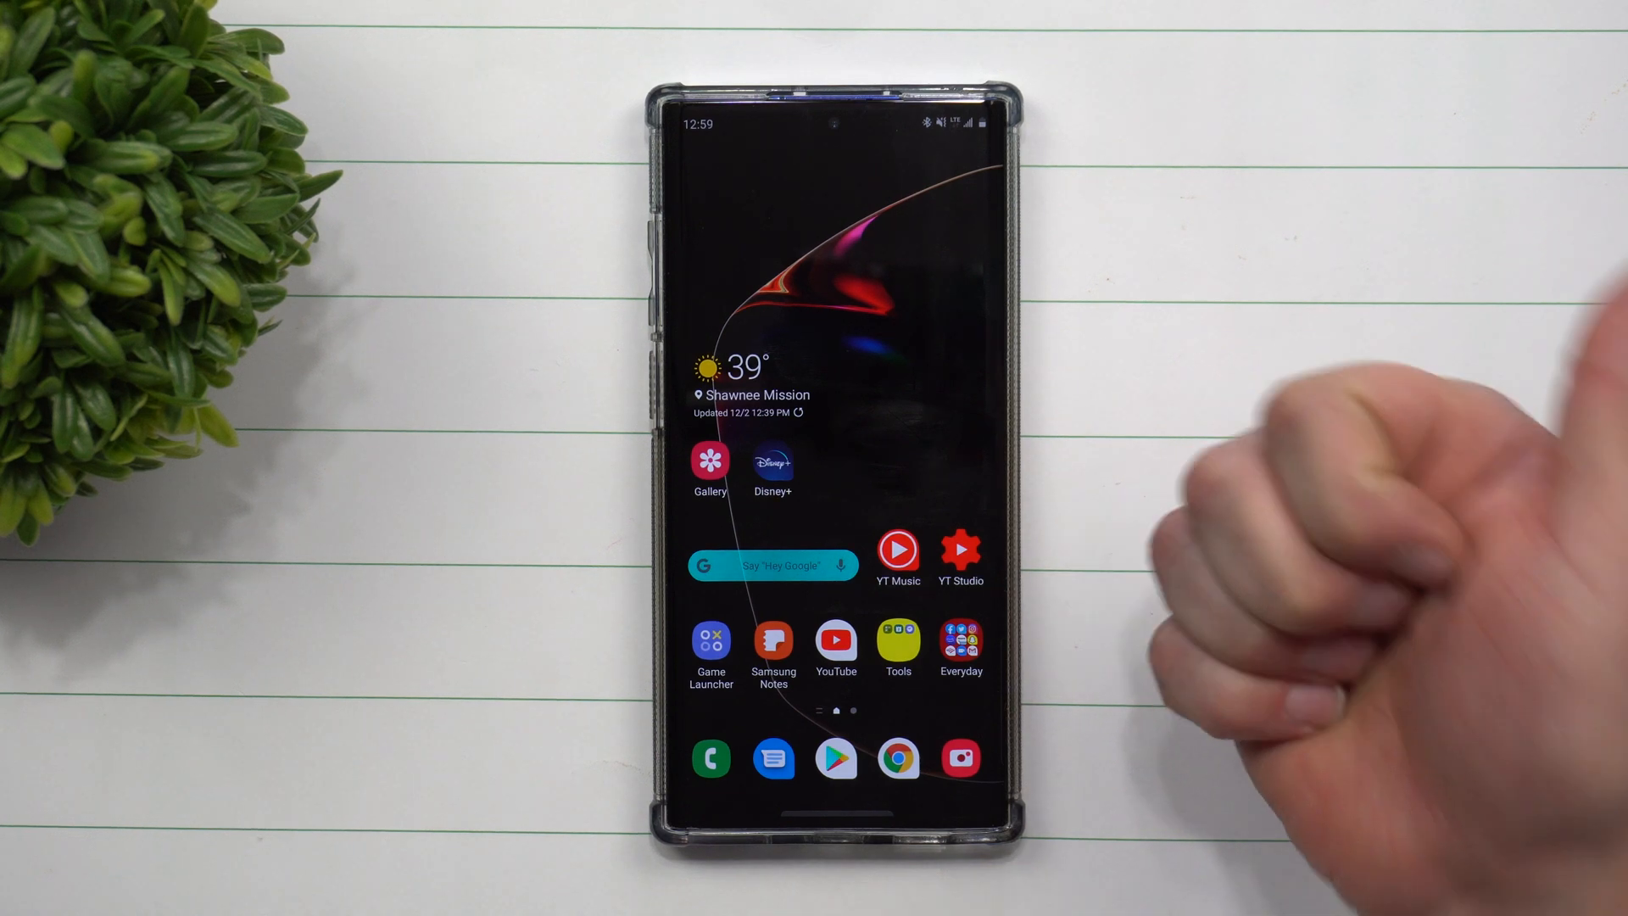
mouse_move(1322, 536)
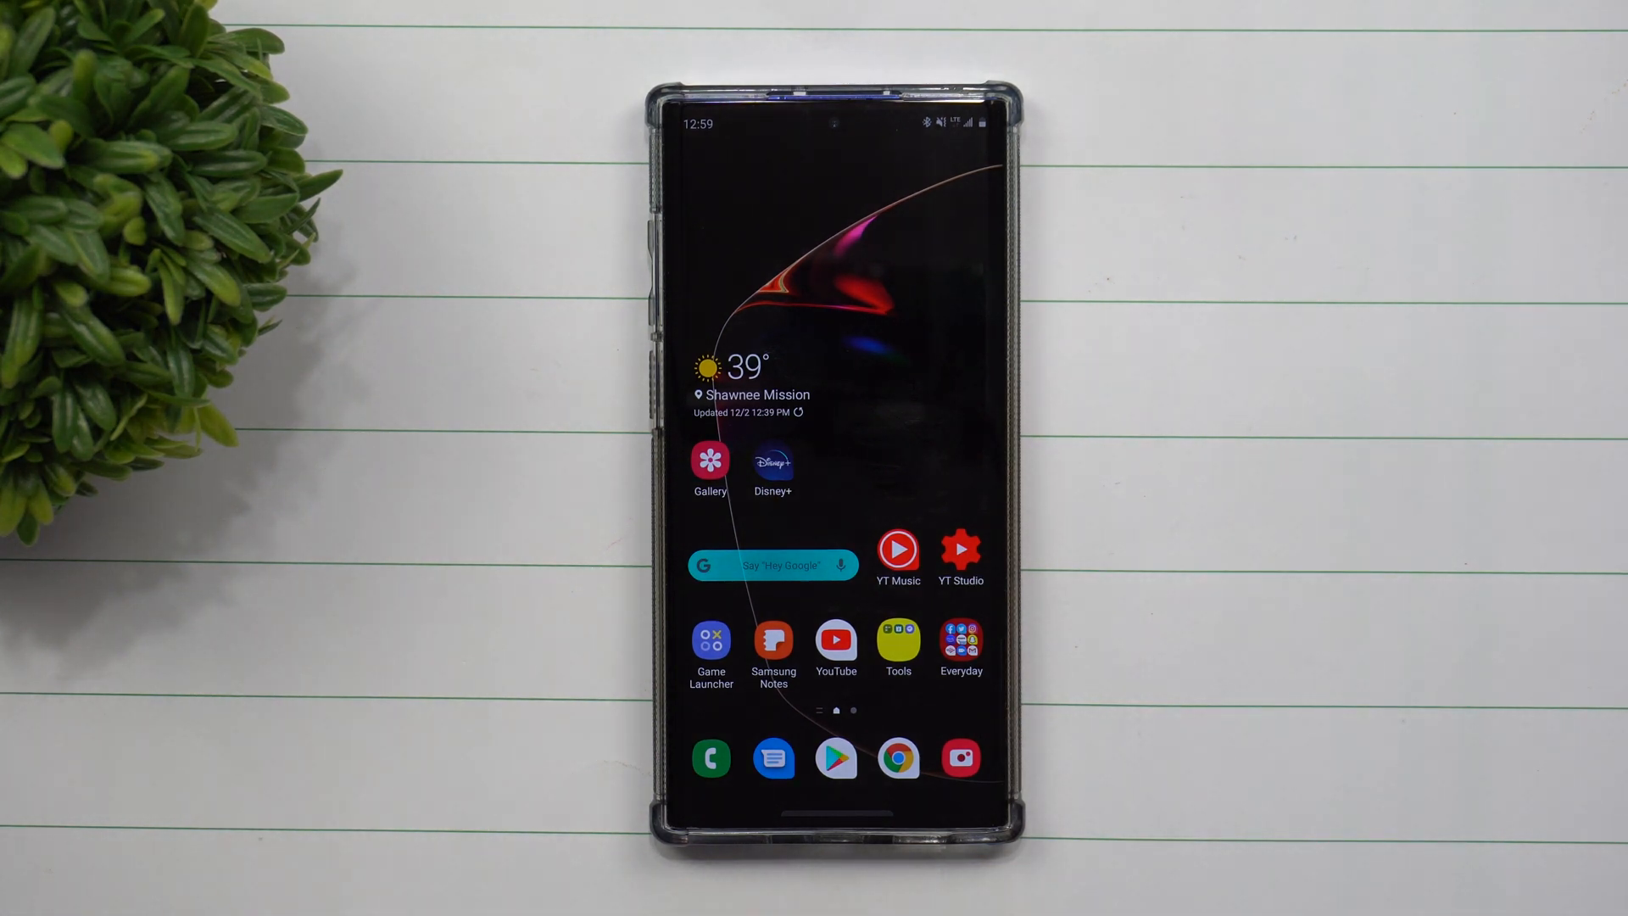